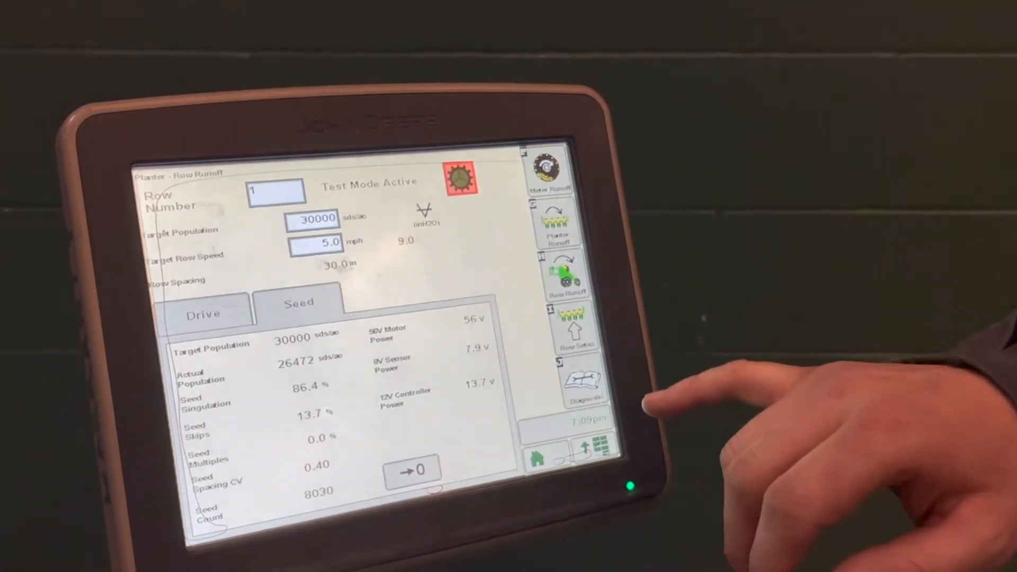
- Set row 1 to 30 seeds per revolution in Row Setup, giving a 36,000 seed target on the runoff test
click(574, 330)
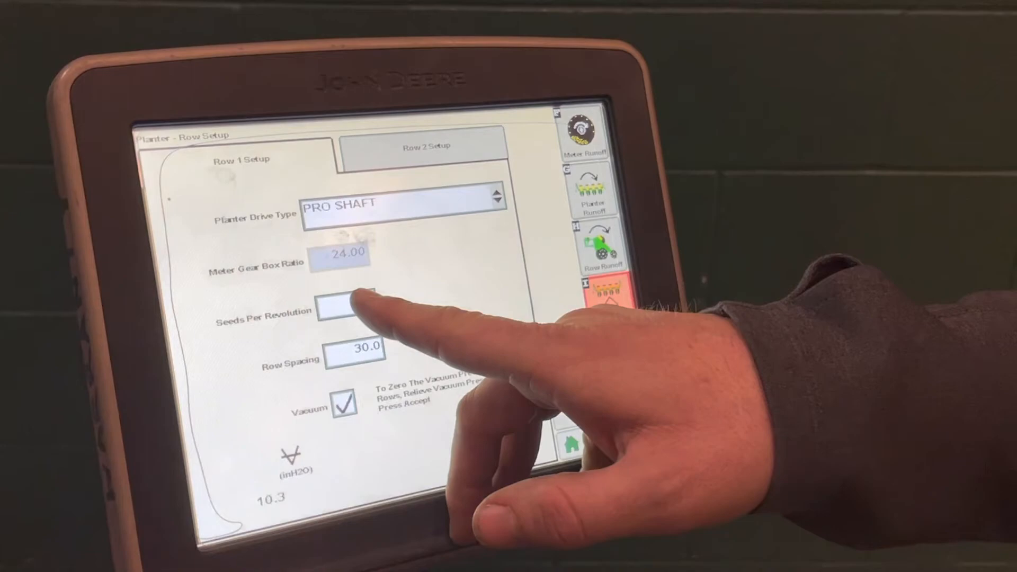
click(344, 310)
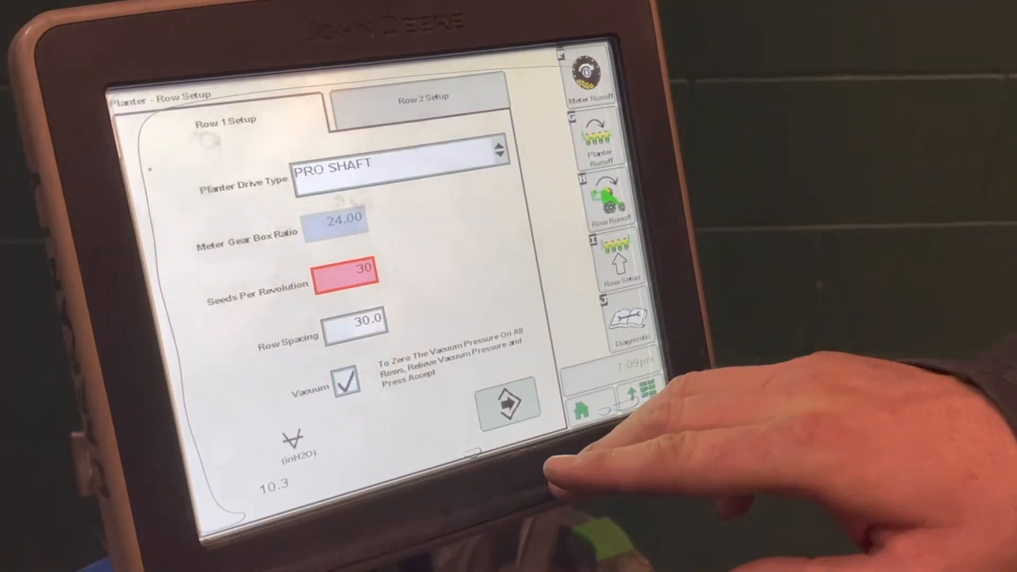
click(509, 402)
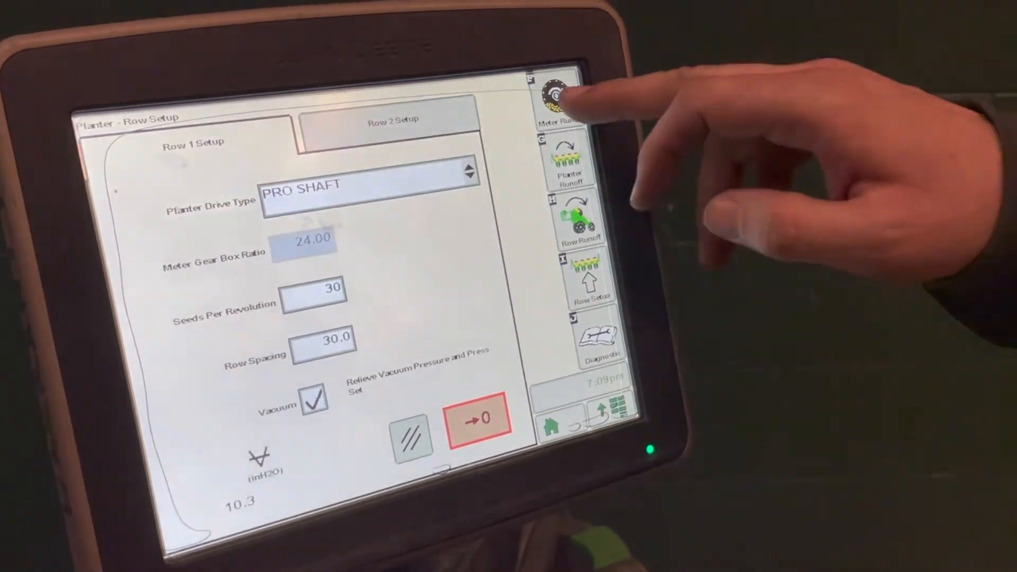
click(581, 221)
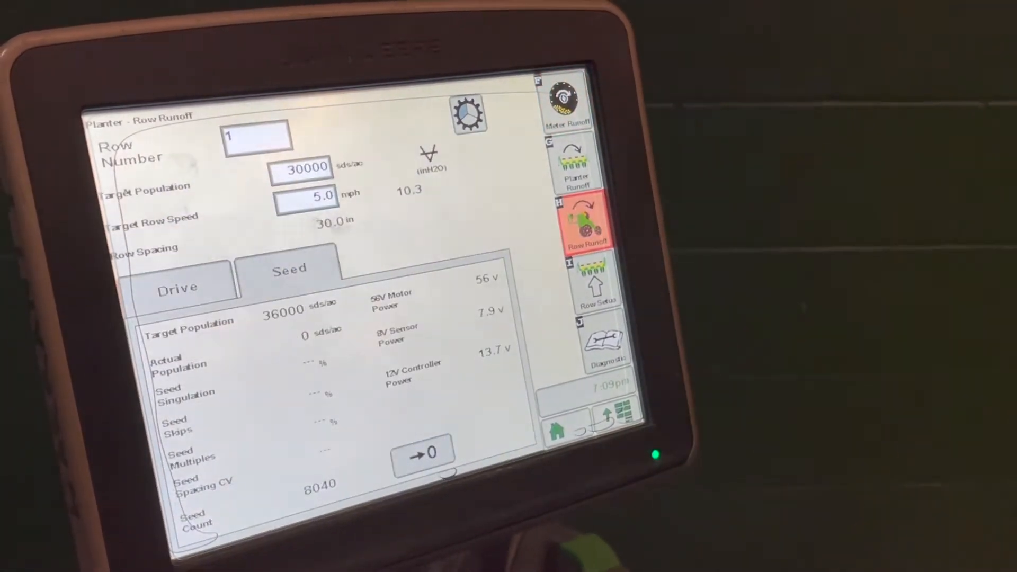